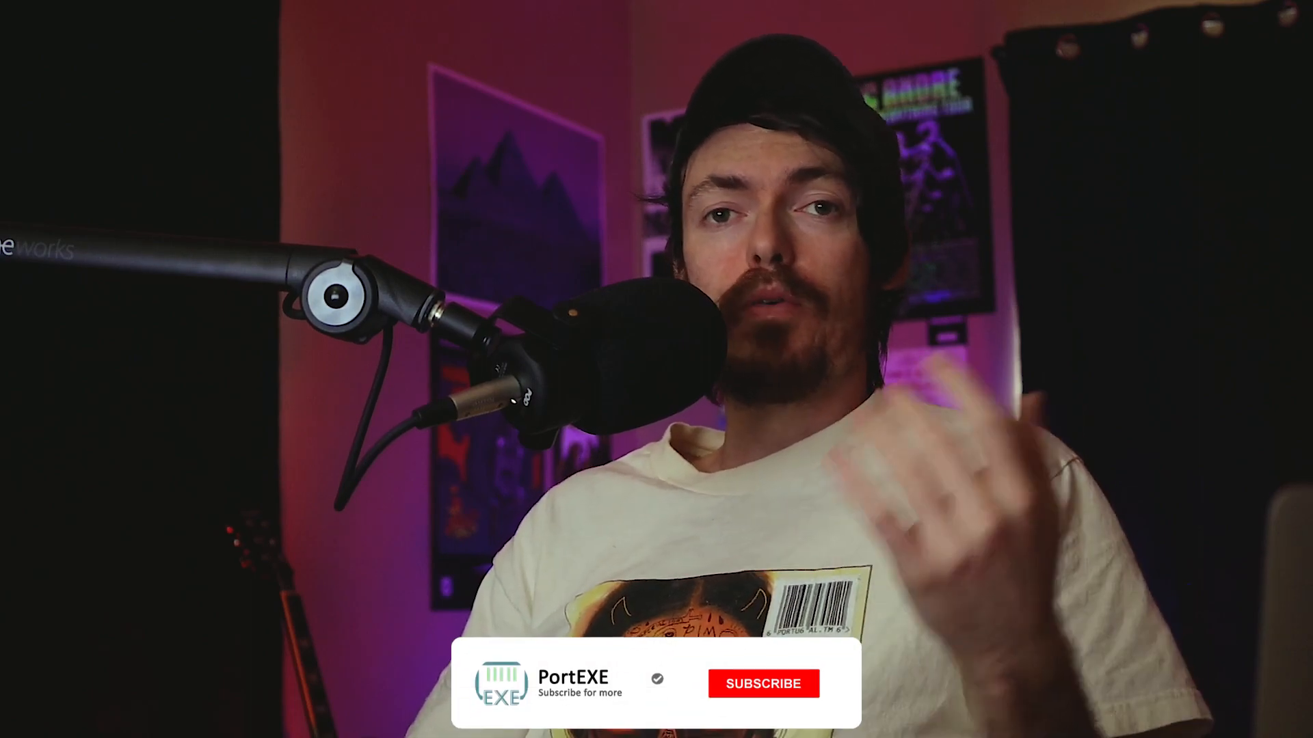
{"action": "left_click", "coordinate": [761, 684]}
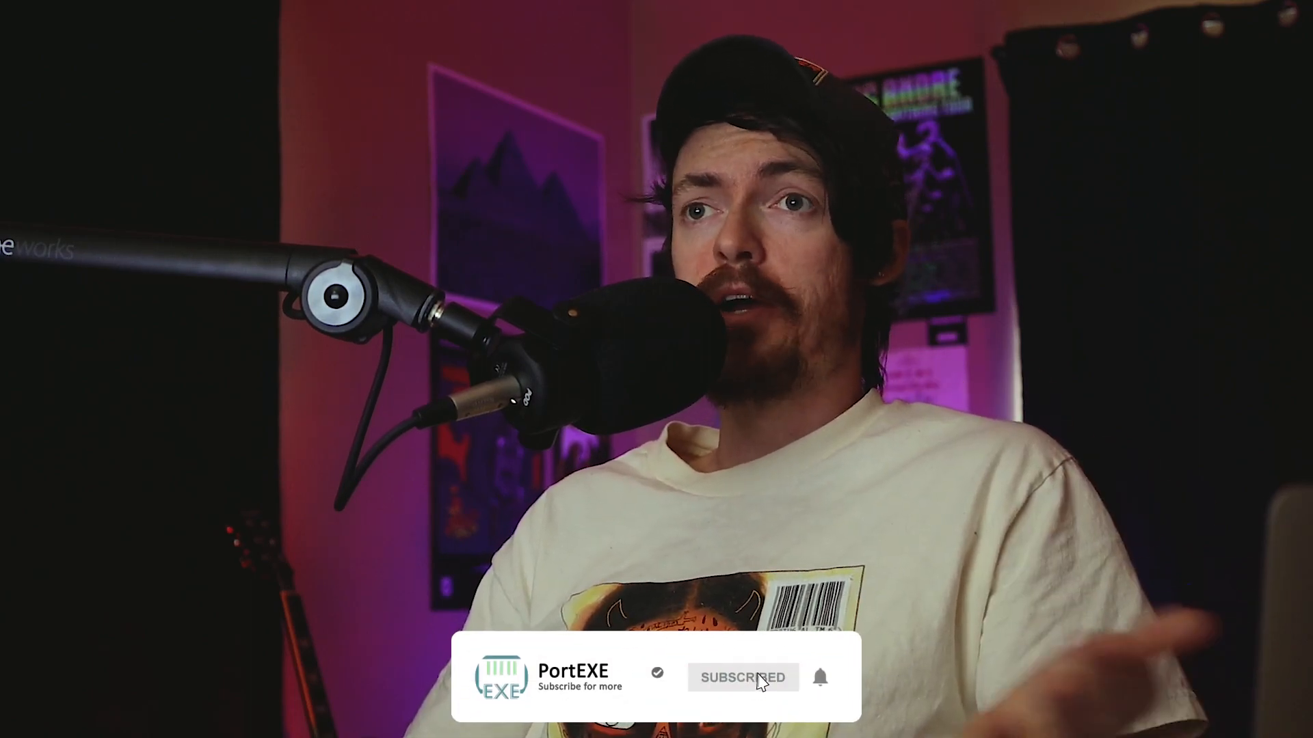